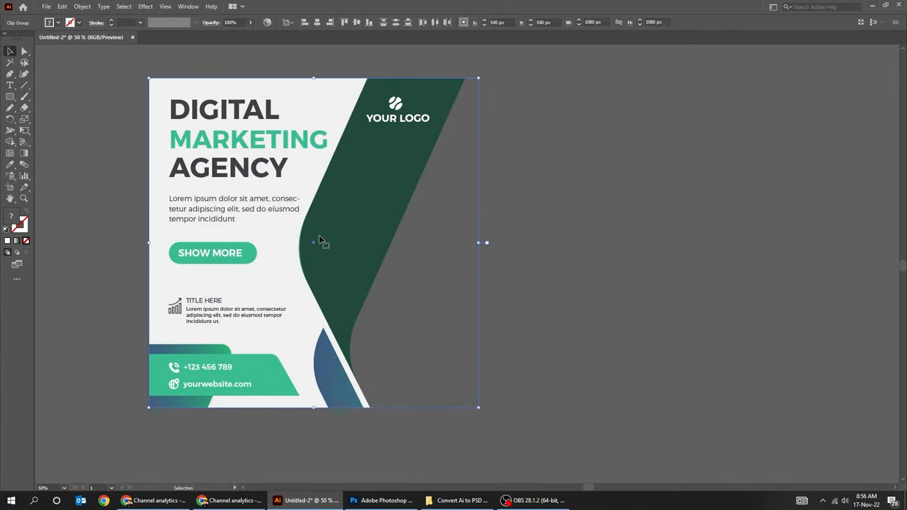
Release the clipping mask on the flyer via Object > Clipping Mask > Release
left_click(106, 9)
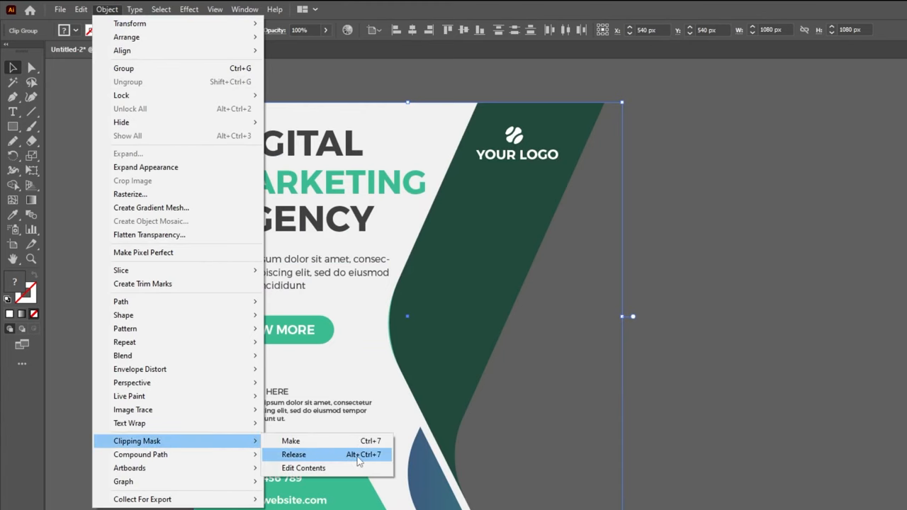
left_click(294, 453)
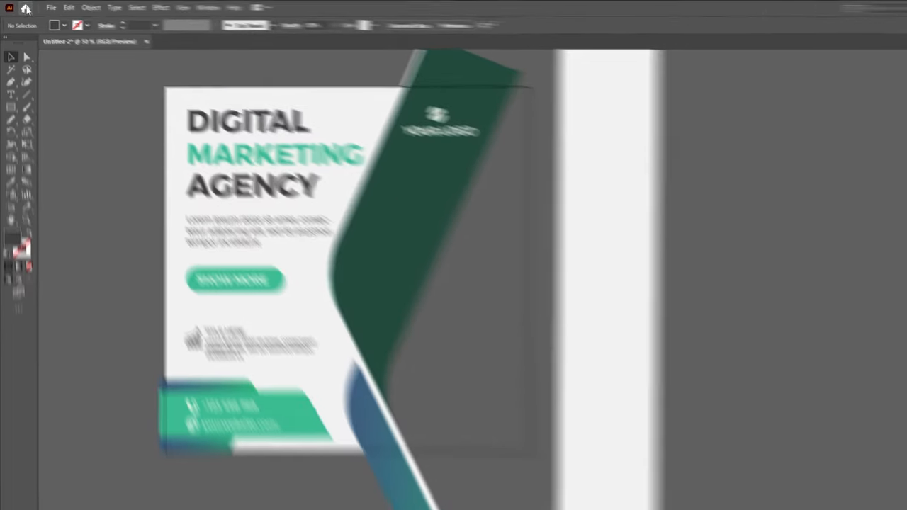
Export As a Photoshop PSD named 'social media' with Use Artboards ticked
left_click(59, 8)
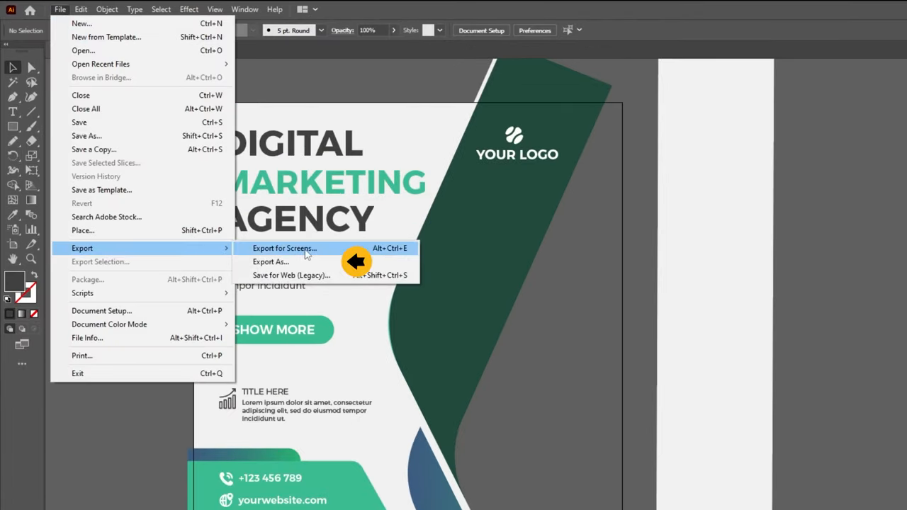
left_click(272, 260)
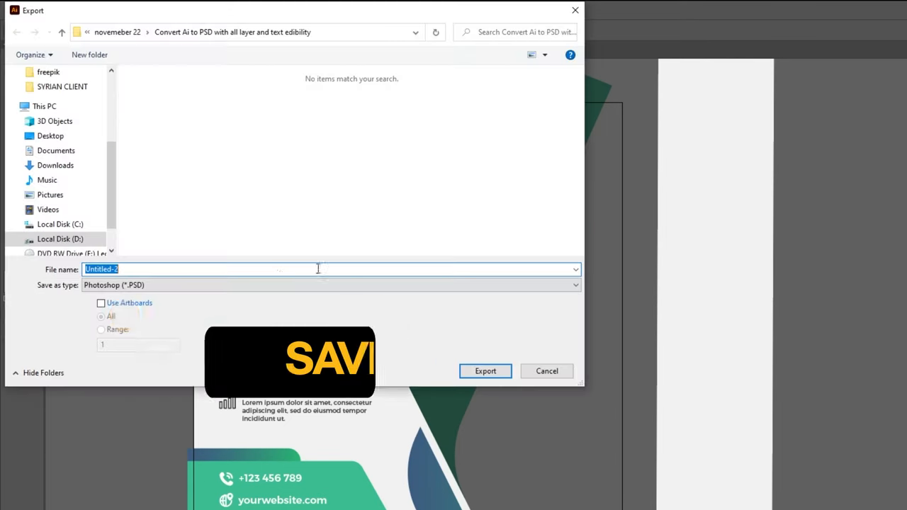
type("social media")
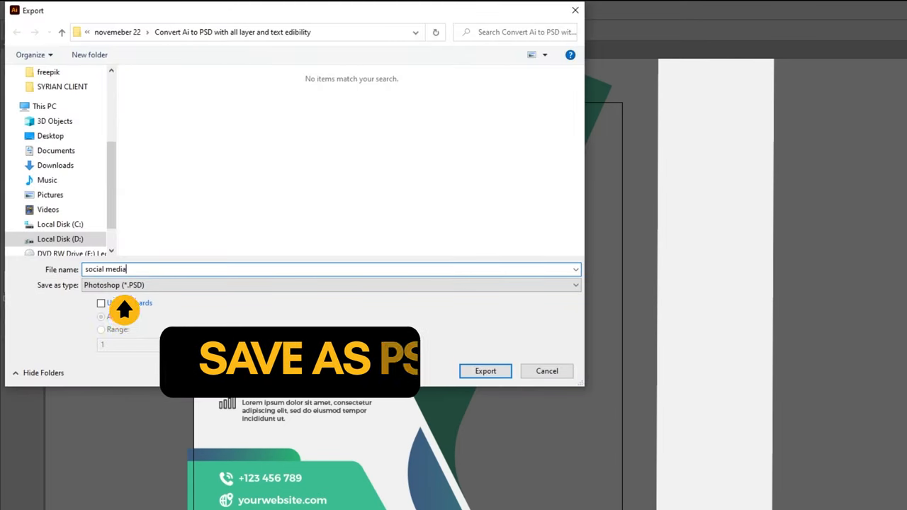
left_click(485, 371)
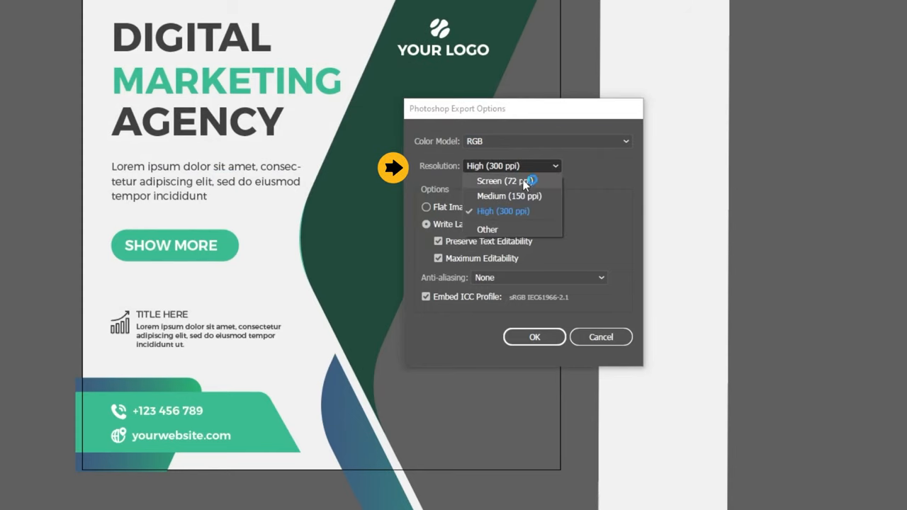
mouse_move(513, 215)
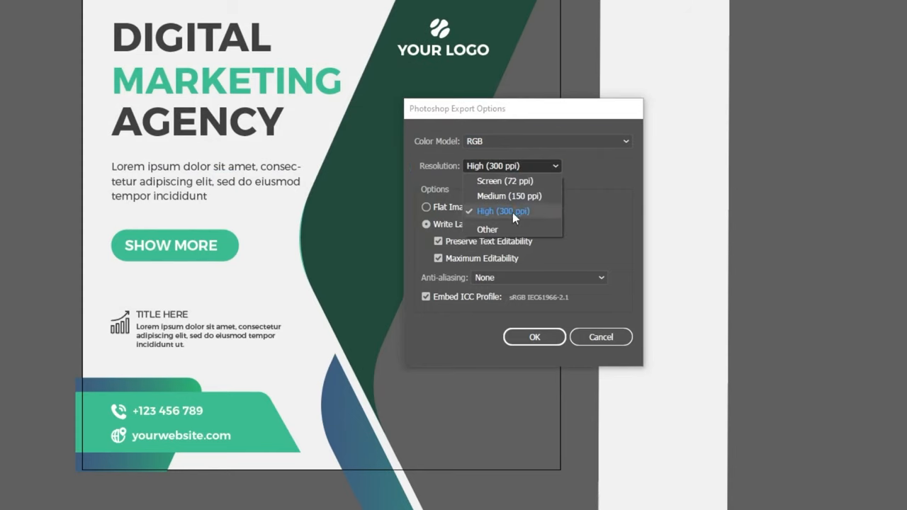
Confirm PSD options at 300 ppi with layers, editable text, anti-aliasing None, then open the exported file
left_click(502, 211)
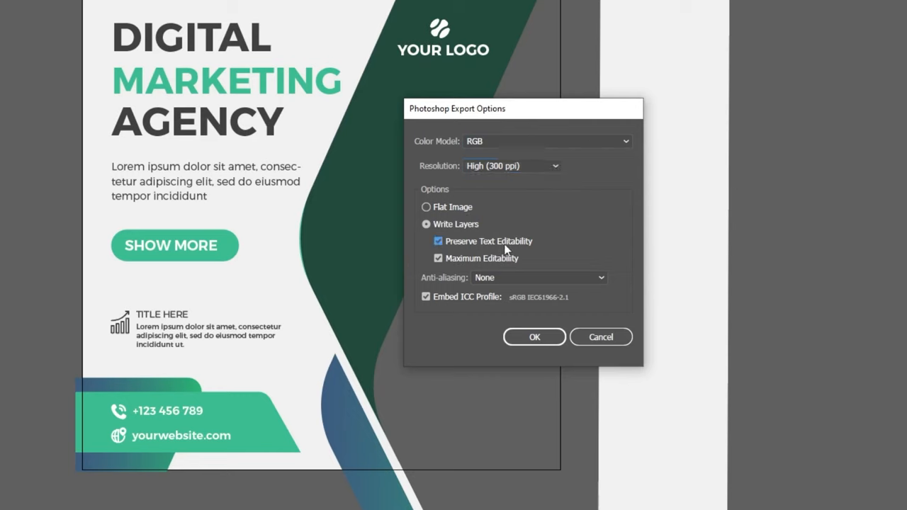
mouse_move(496, 271)
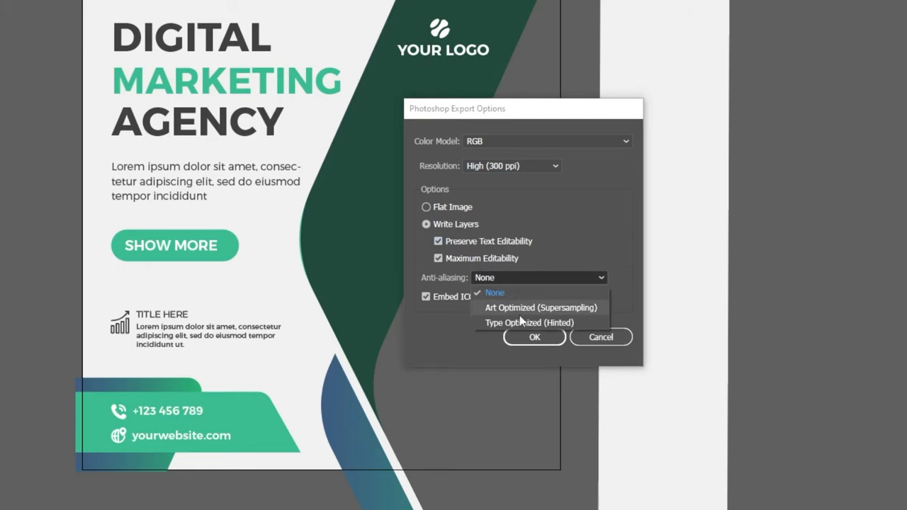
left_click(494, 292)
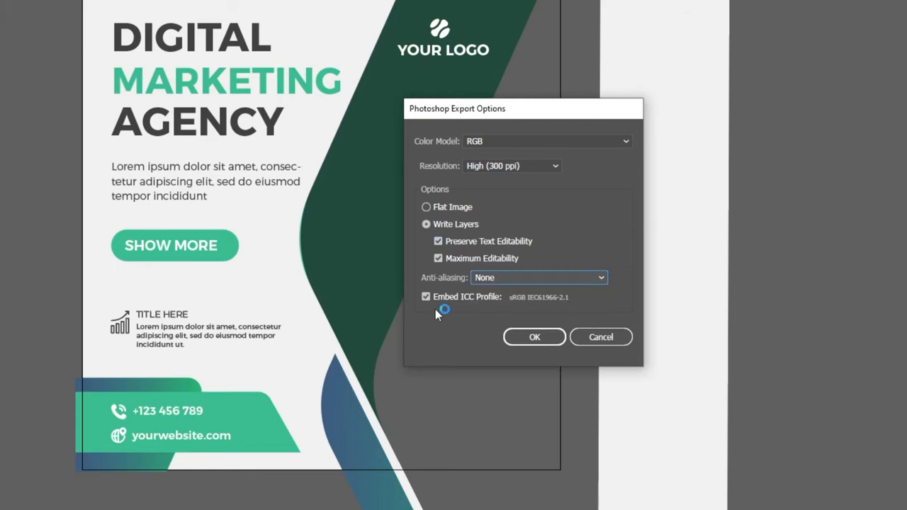
left_click(534, 338)
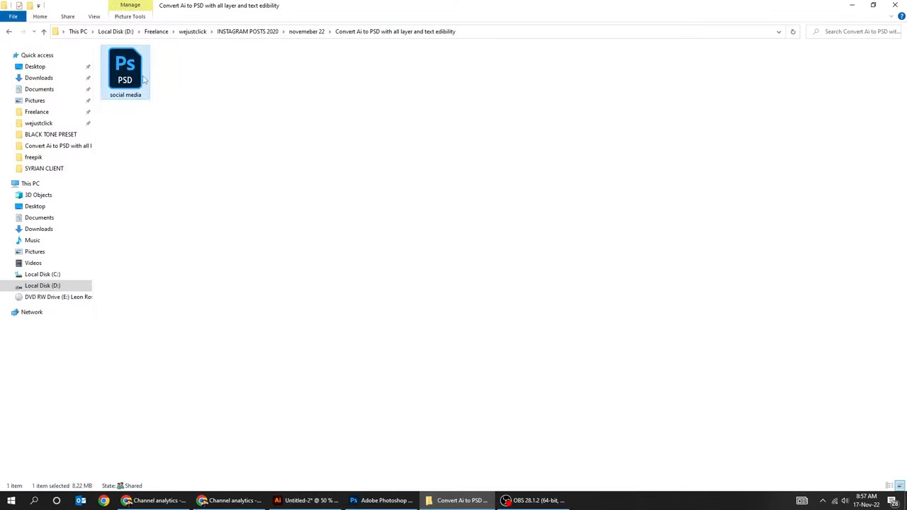
double_click(125, 68)
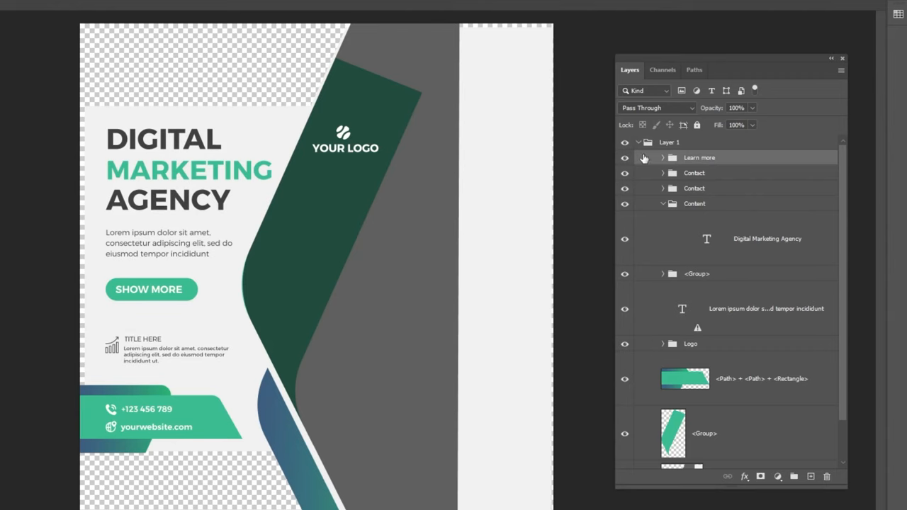
Expand the 'Learn more' layer group to show its text layer and shape path
left_click(663, 157)
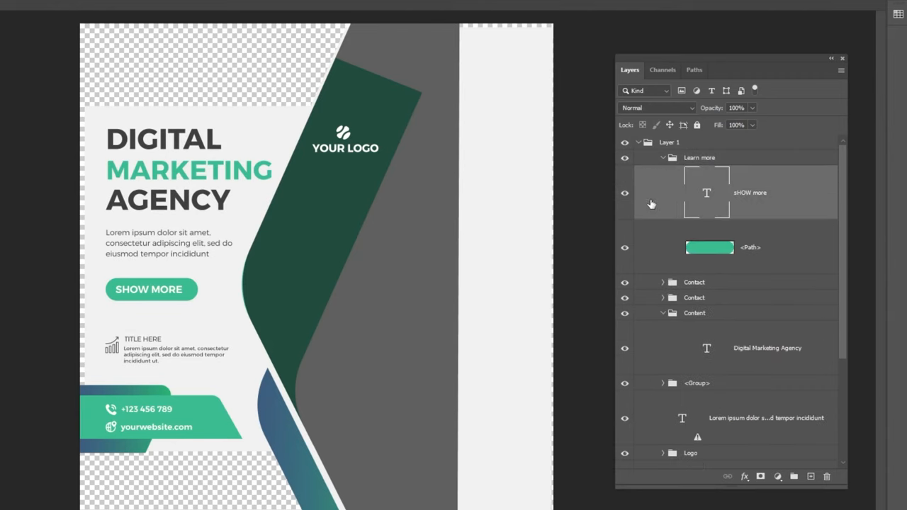
mouse_move(739, 249)
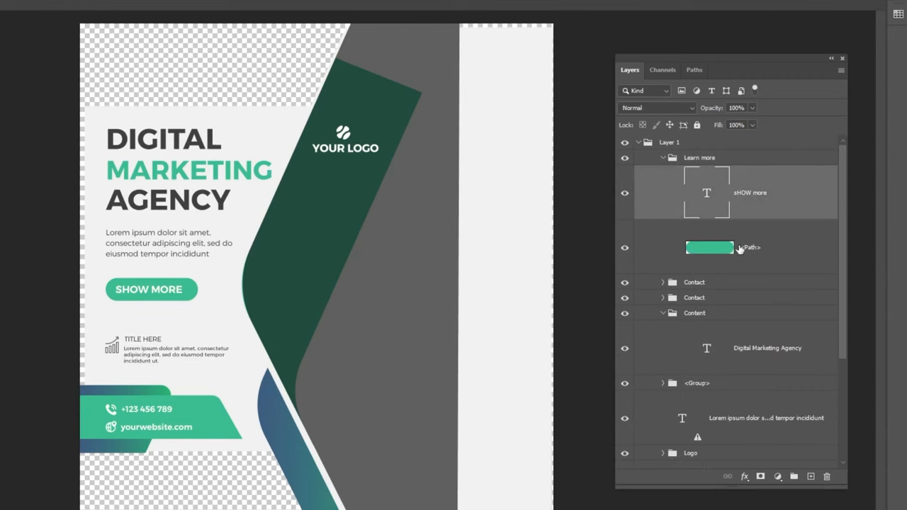